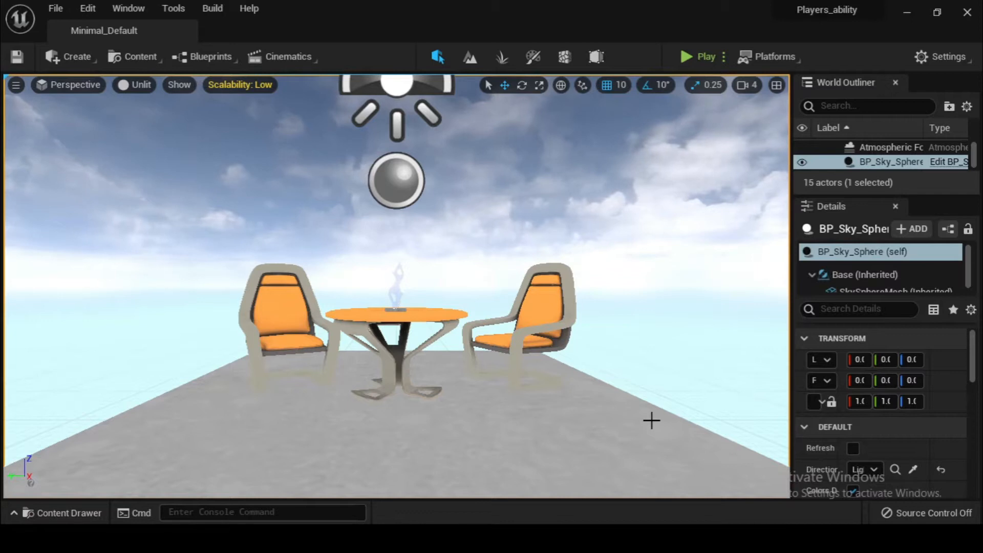
{"action": "mouse_move", "coordinate": [704, 56]}
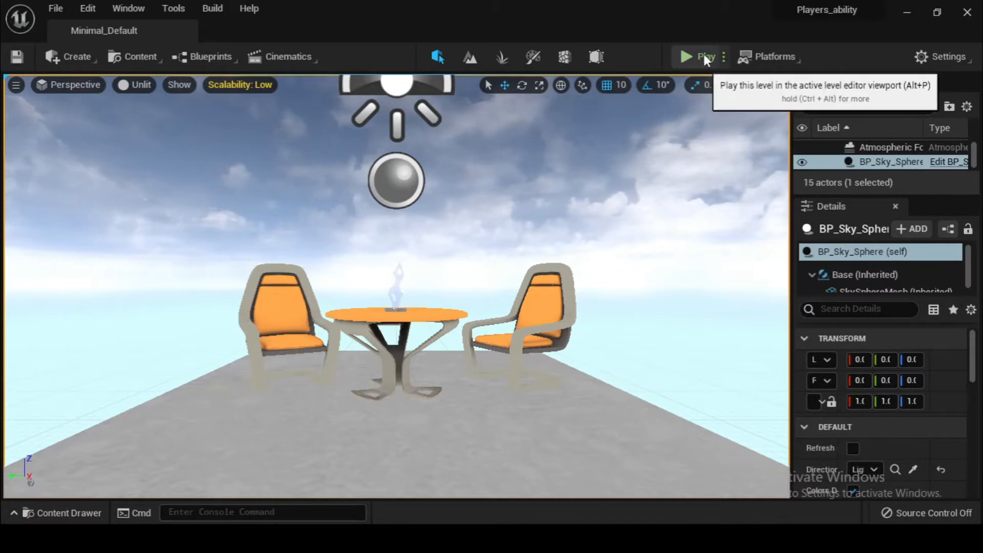
- Play the level and take control inside the running game view to test it
{"action": "left_click", "coordinate": [705, 56]}
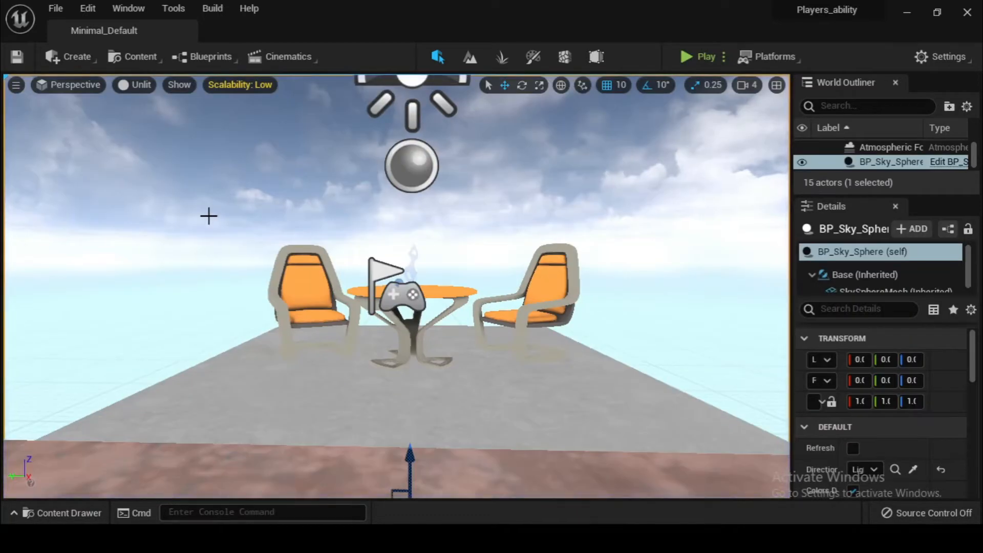
{"action": "mouse_move", "coordinate": [62, 134]}
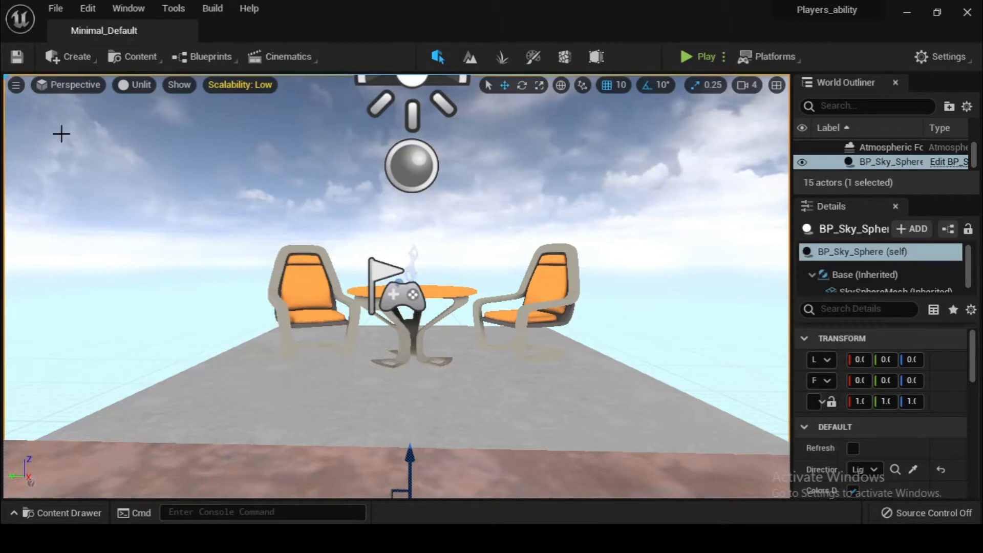
{"action": "left_click", "coordinate": [705, 57]}
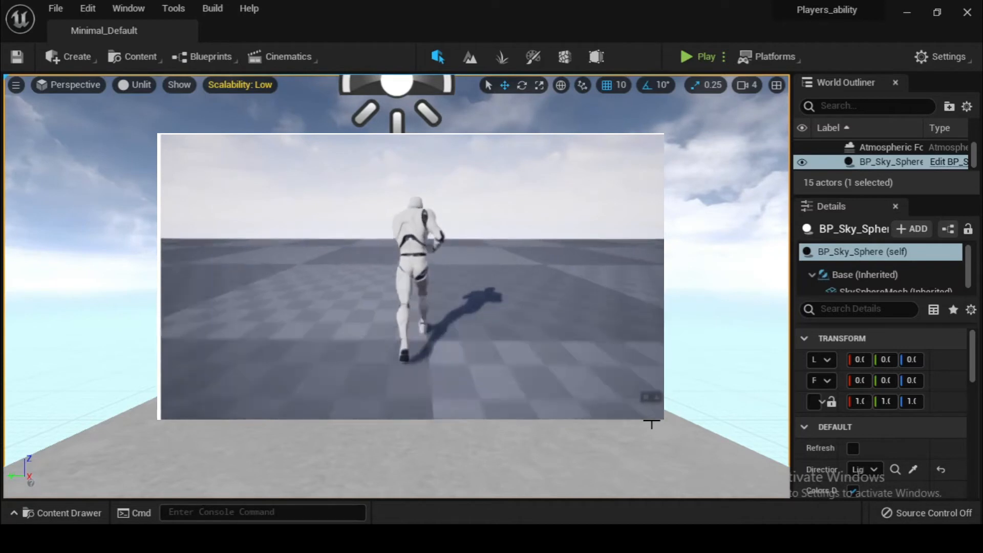
{"action": "mouse_move", "coordinate": [705, 58]}
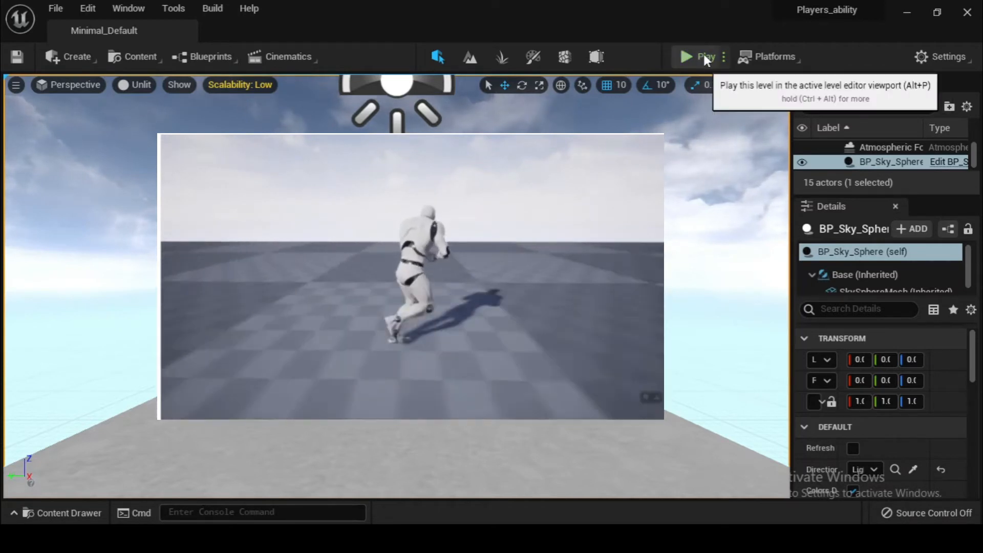
{"action": "left_click", "coordinate": [705, 57]}
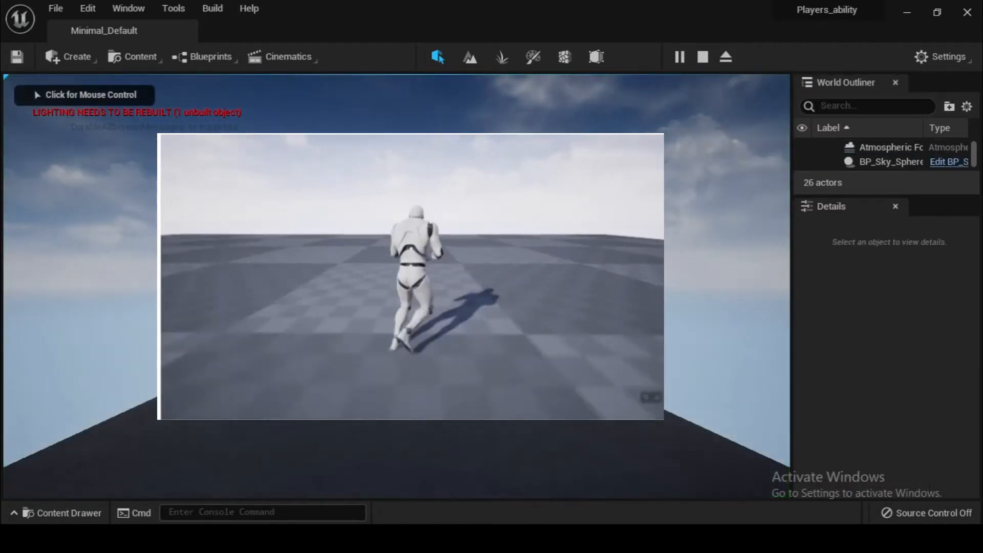
{"action": "left_click", "coordinate": [411, 276]}
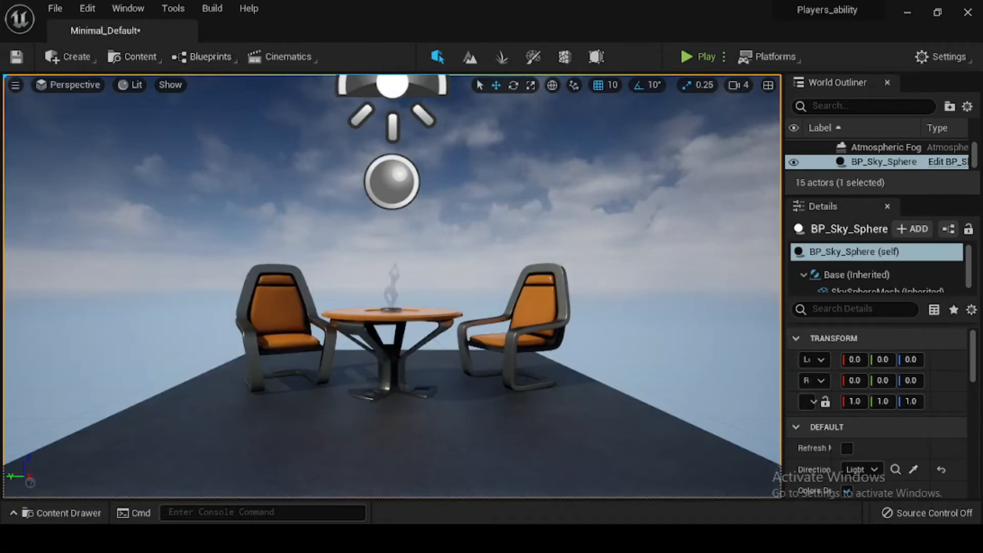
- From the Content Drawer's +Add menu, start creating a new Blueprint Class
{"action": "left_click", "coordinate": [62, 513]}
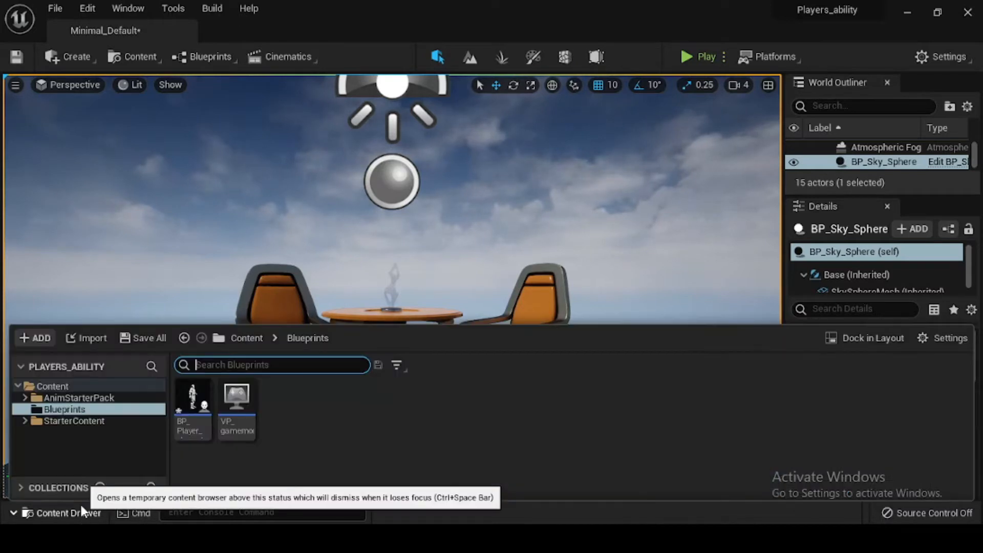
{"action": "left_click", "coordinate": [35, 337]}
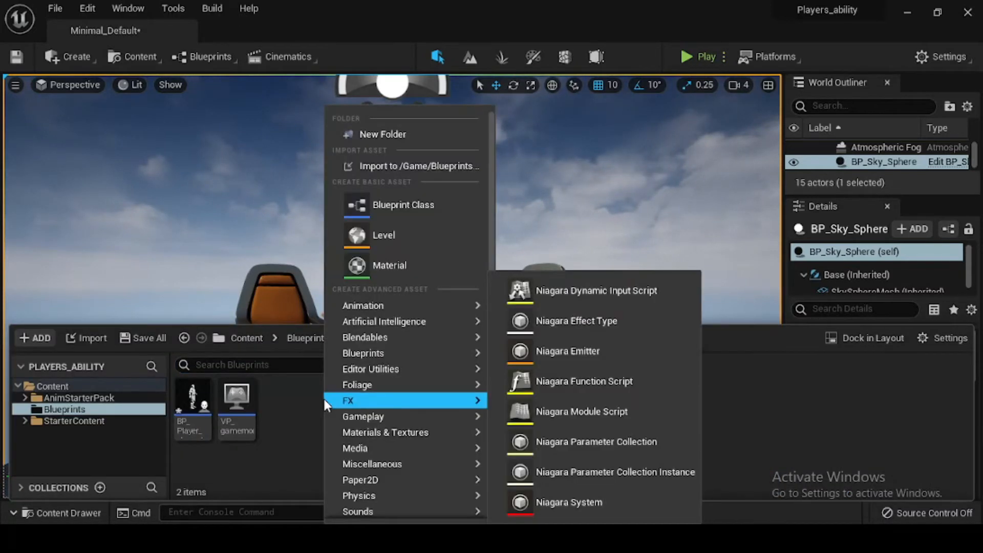
{"action": "left_click", "coordinate": [404, 205]}
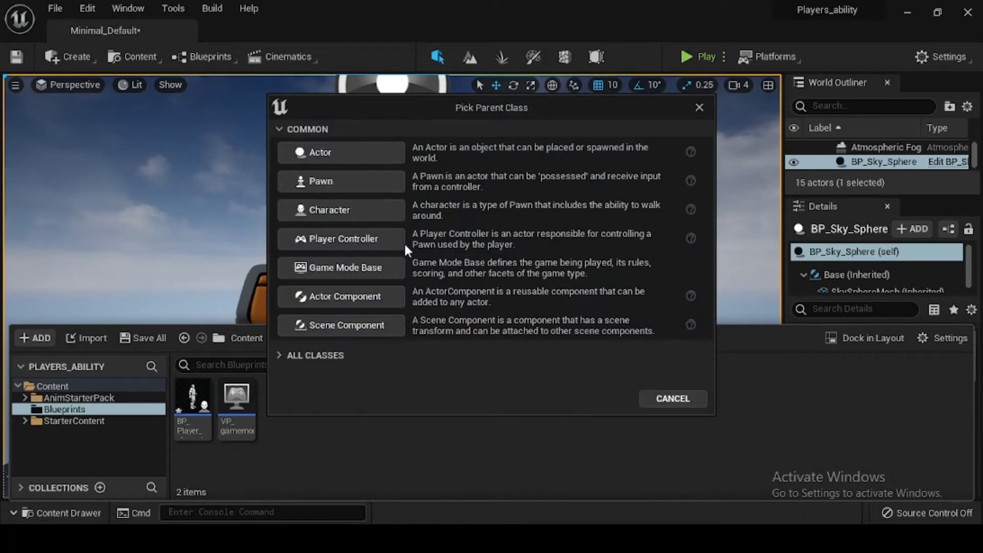
{"action": "mouse_move", "coordinate": [400, 267]}
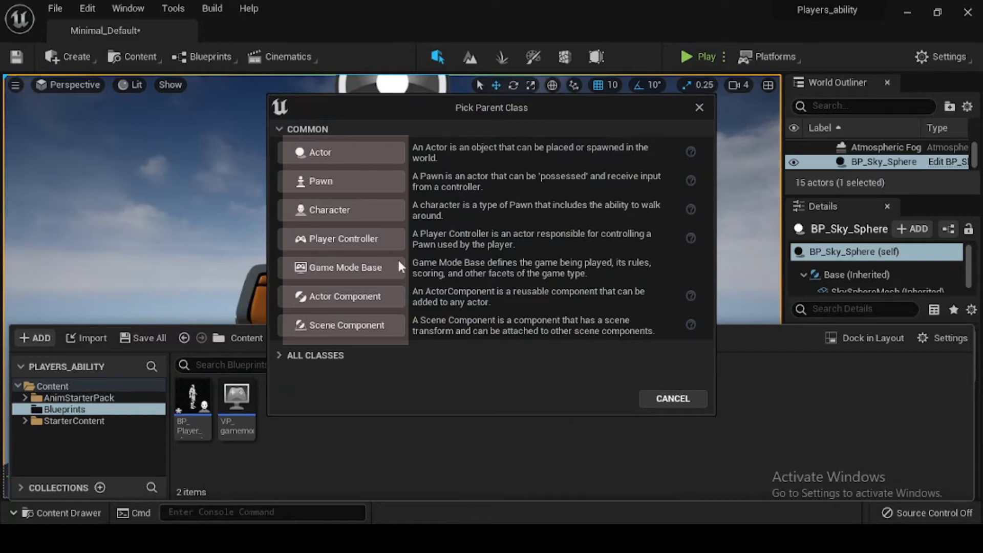
{"action": "mouse_move", "coordinate": [342, 267]}
{"action": "type", "text": "B"}
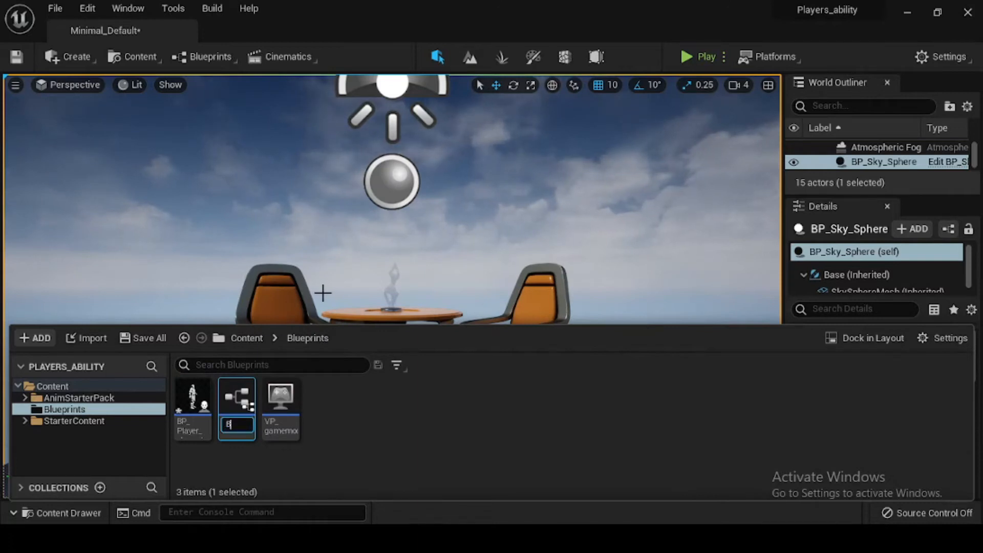
- Name the new blueprint Bp_gamemode and open it in the blueprint editor
{"action": "type", "text": "gam"}
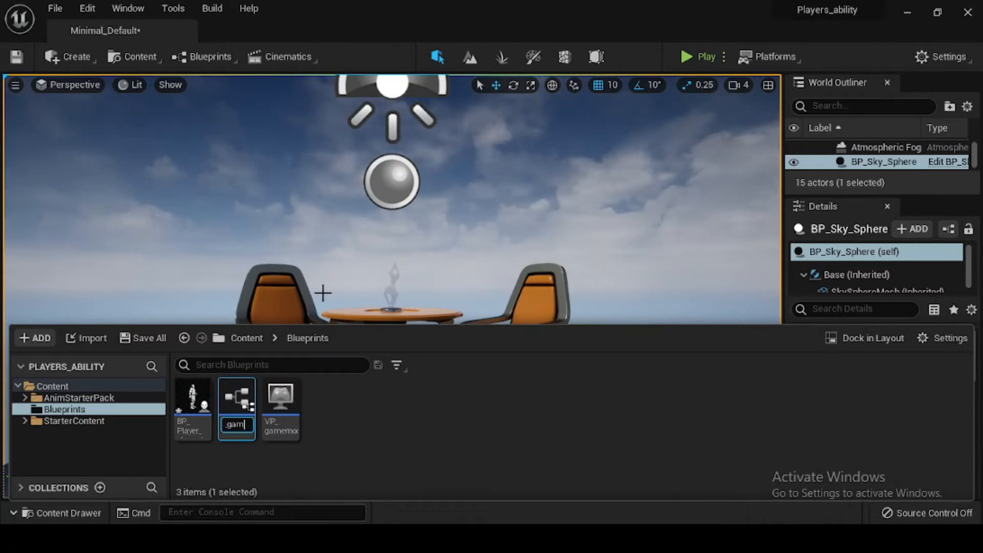
{"action": "type", "text": "mode"}
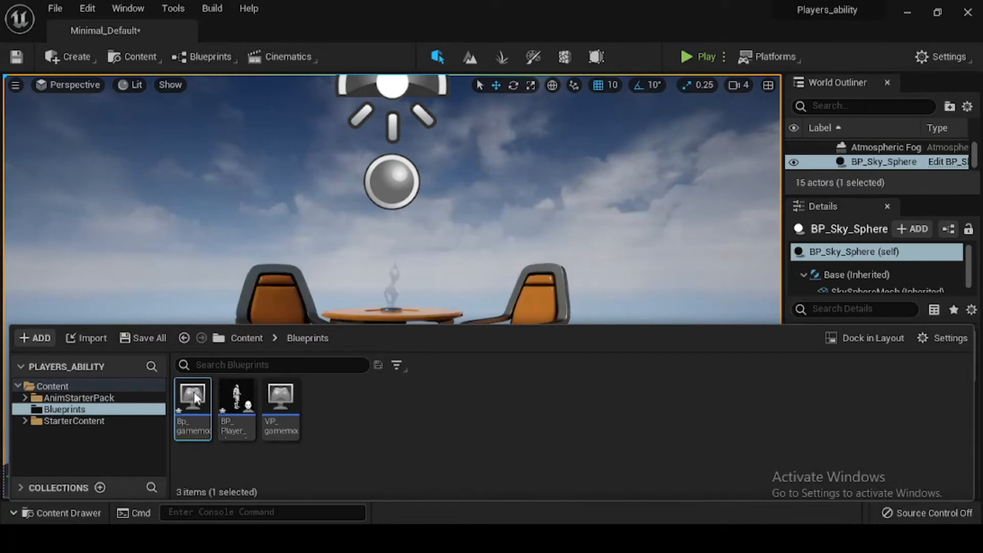
{"action": "double_click", "coordinate": [193, 408]}
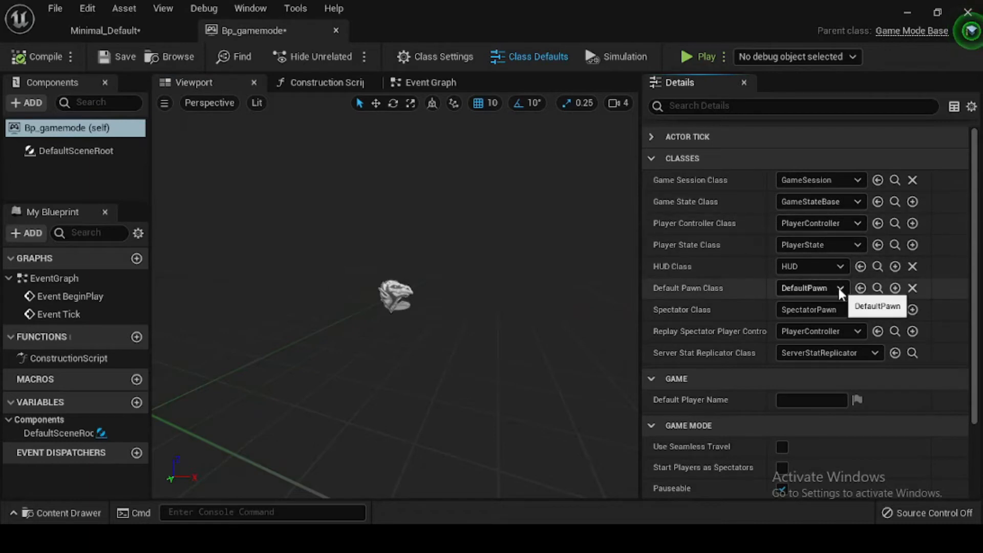
- Set the Default Pawn Class of Bp_gamemode to BP_Player_character
{"action": "left_click", "coordinate": [858, 288]}
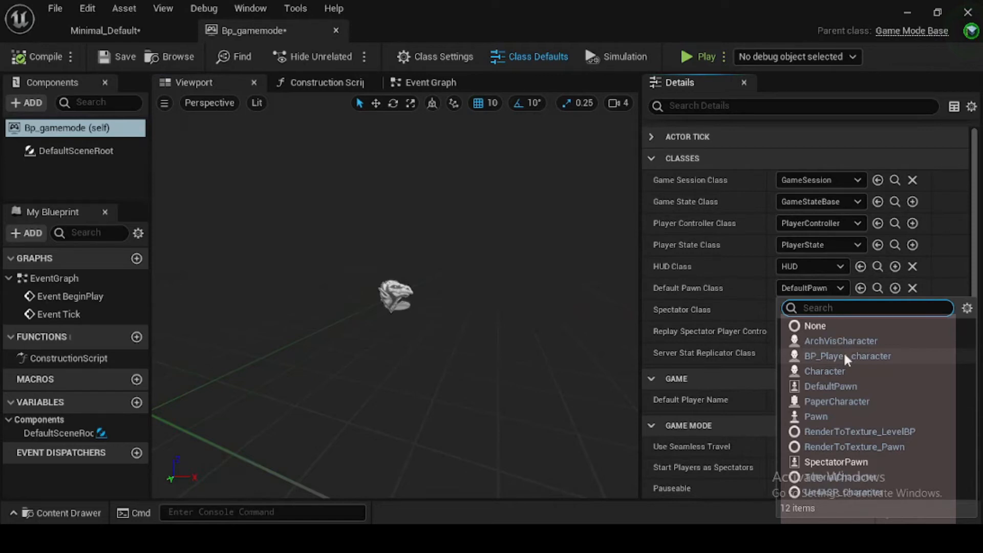
{"action": "left_click", "coordinate": [847, 355]}
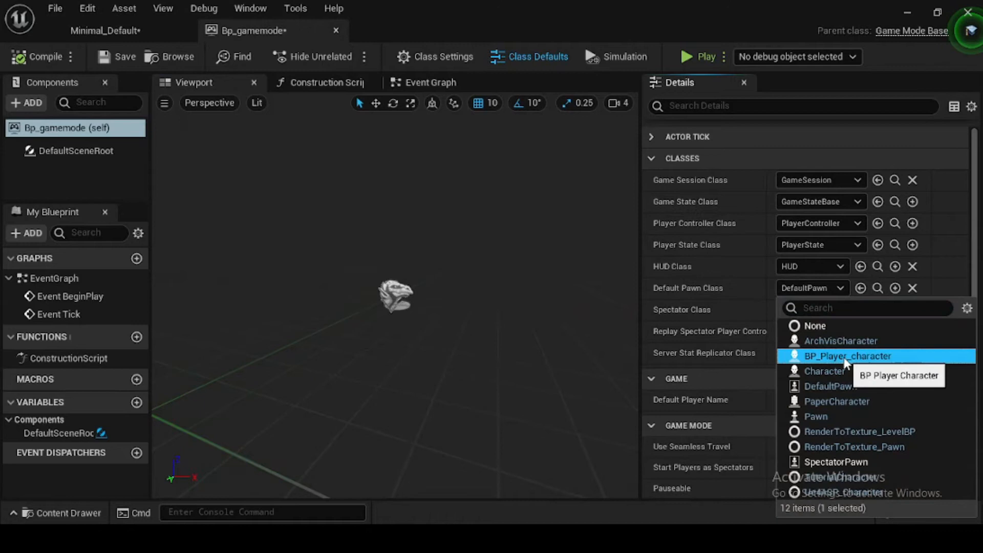
{"action": "left_click", "coordinate": [847, 356]}
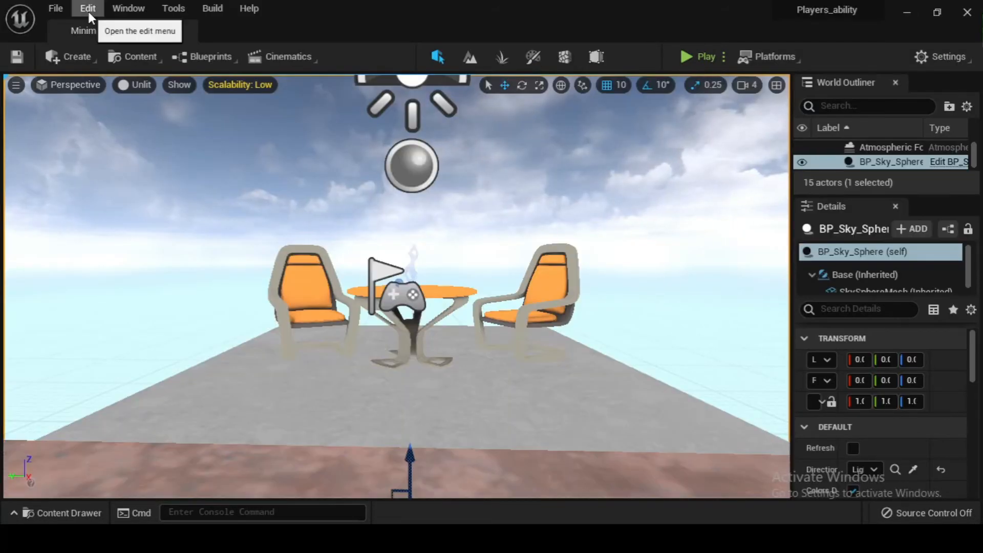
- Reach the Maps & Modes page of the Project Settings via the Edit menu
{"action": "left_click", "coordinate": [87, 8]}
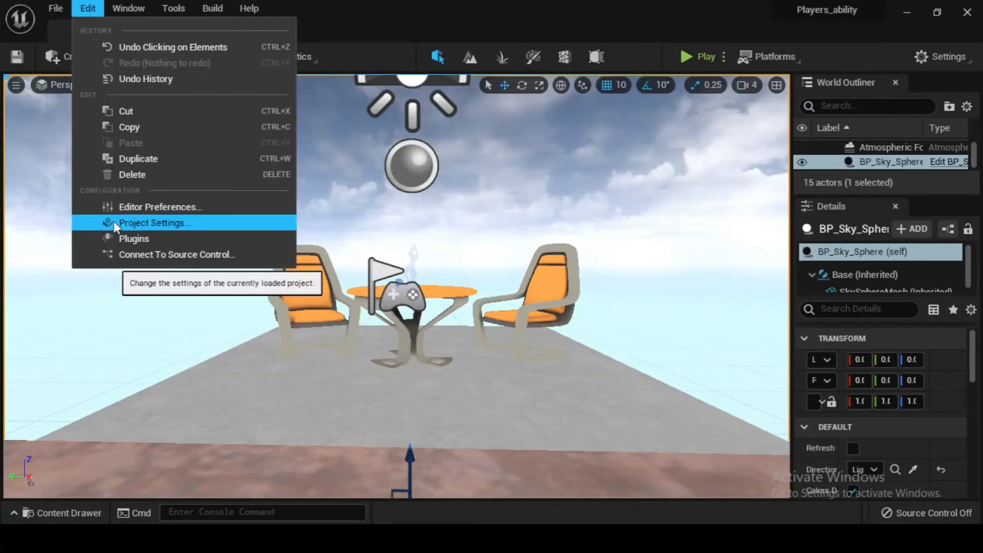
{"action": "left_click", "coordinate": [155, 223]}
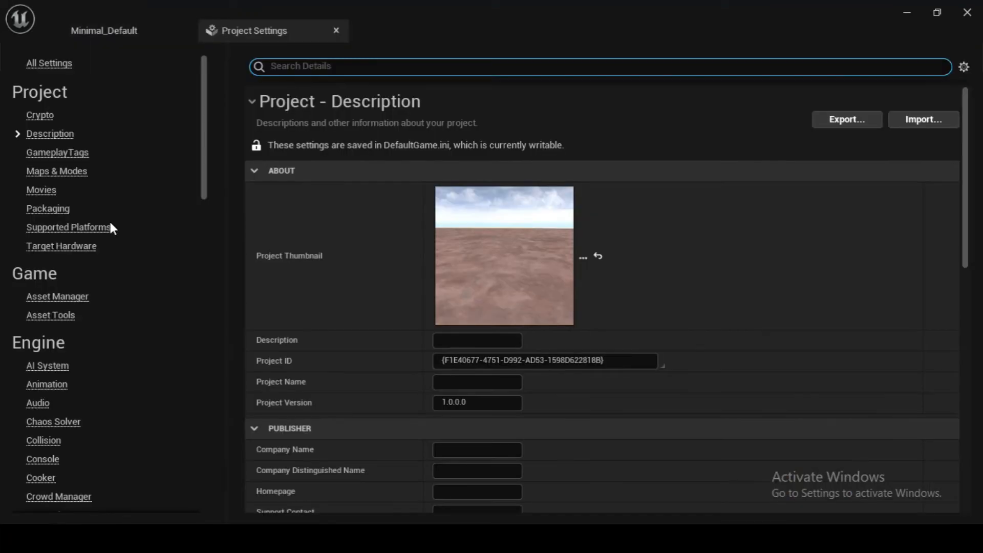
{"action": "mouse_move", "coordinate": [48, 208]}
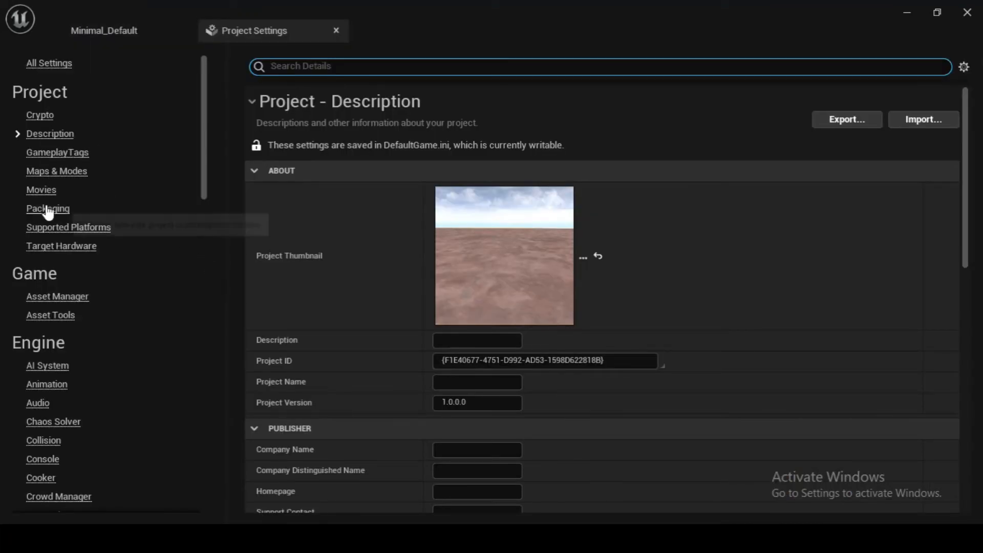
{"action": "scroll", "scroll_direction": "down", "scroll_amount": 3}
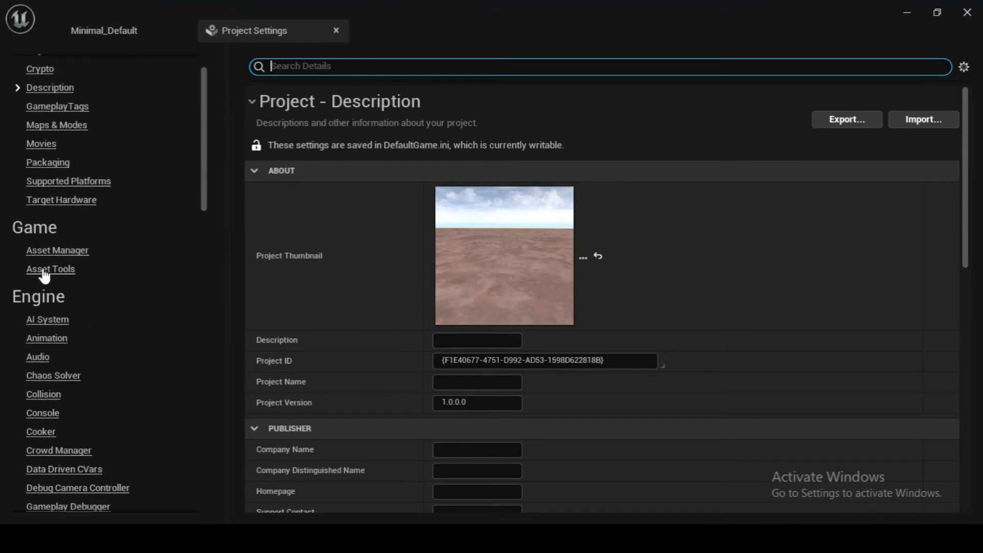
{"action": "scroll", "scroll_direction": "down", "scroll_amount": 3}
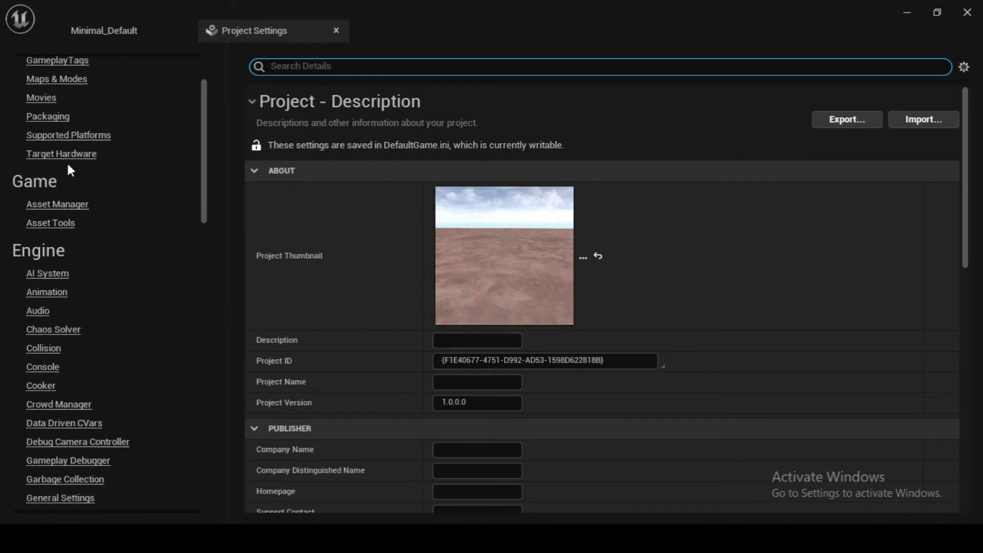
{"action": "left_click", "coordinate": [56, 79]}
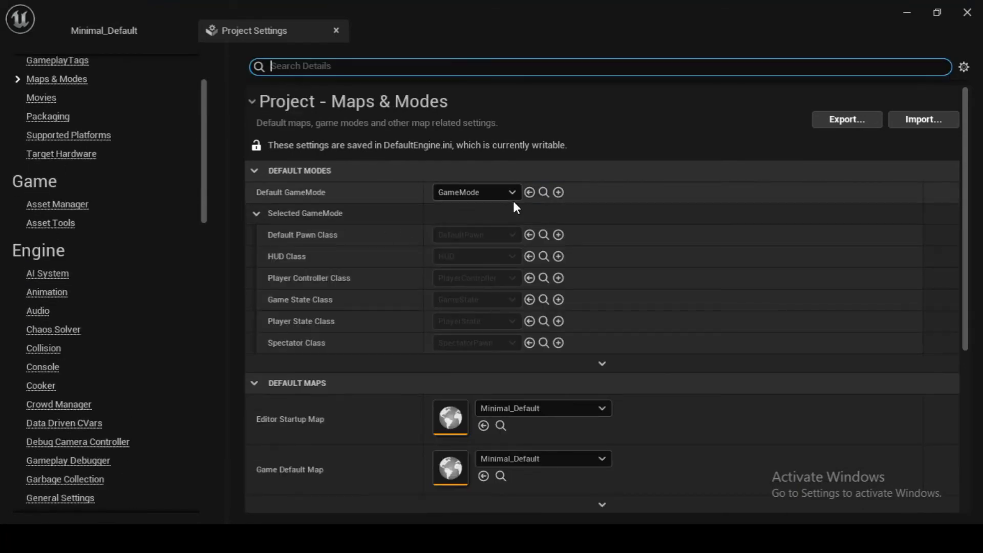
- Set the Default GameMode to Bp_gamemode and return to the Minimal_Default level
{"action": "left_click", "coordinate": [476, 192]}
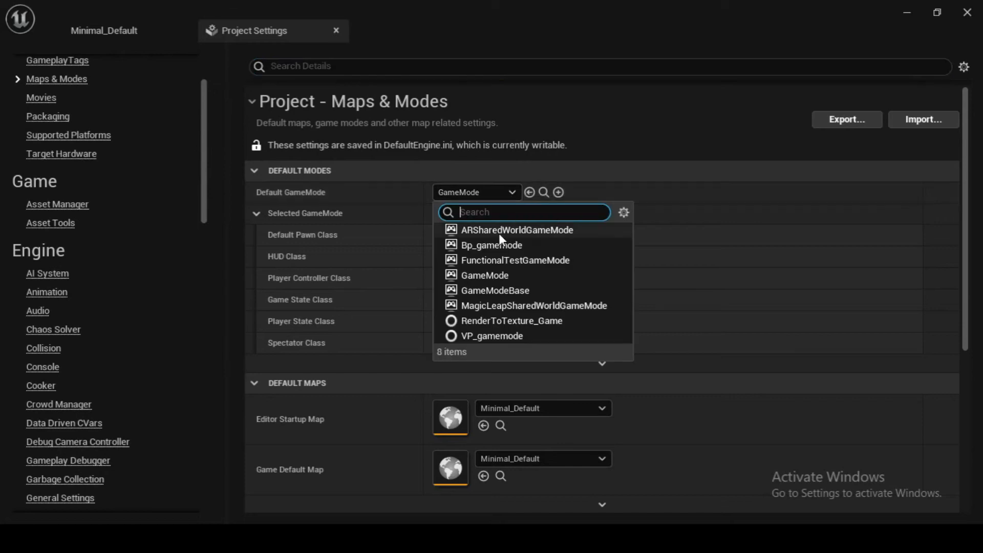
{"action": "left_click", "coordinate": [491, 245]}
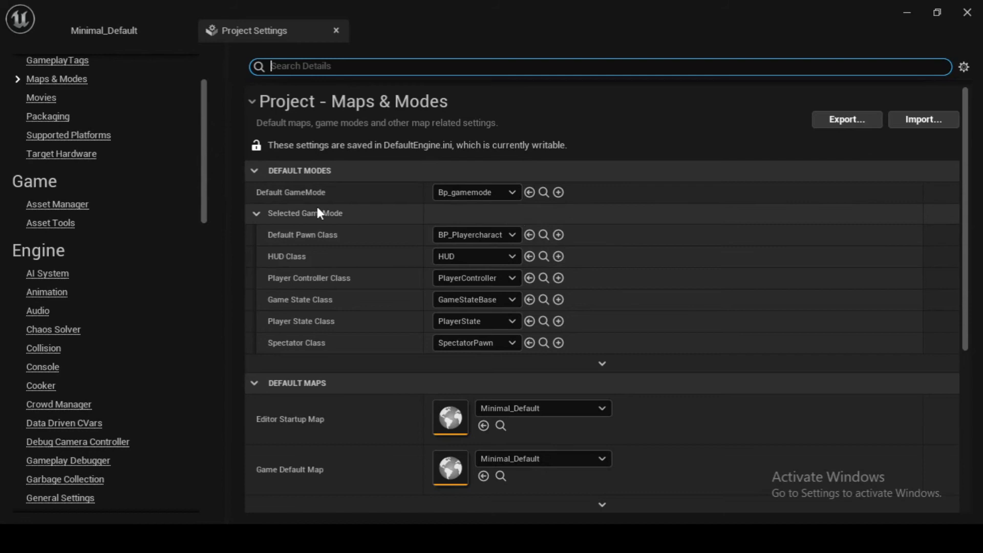
{"action": "left_click", "coordinate": [336, 29]}
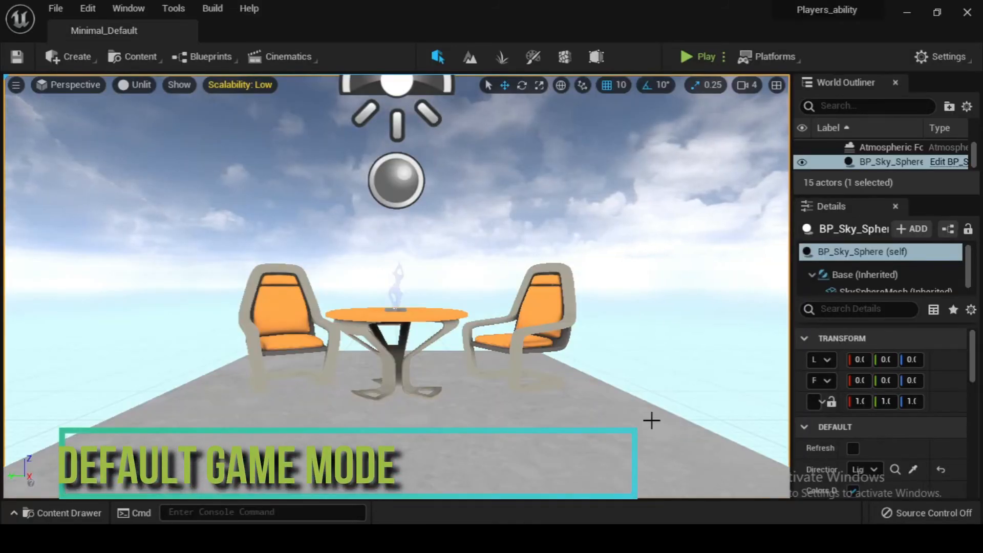
{"action": "mouse_move", "coordinate": [705, 56]}
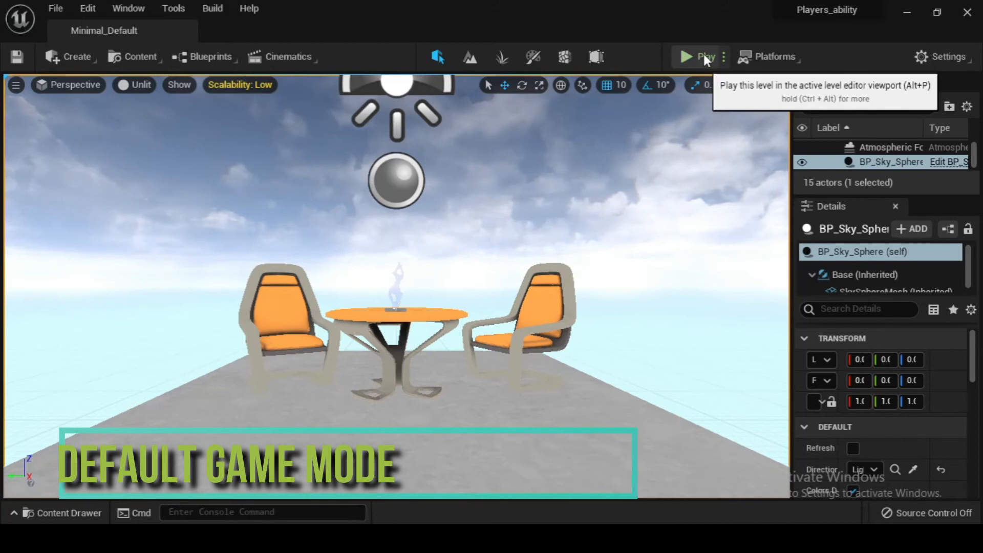
- Play the level to control the white mannequin character beside the table and chairs
{"action": "left_click", "coordinate": [705, 57]}
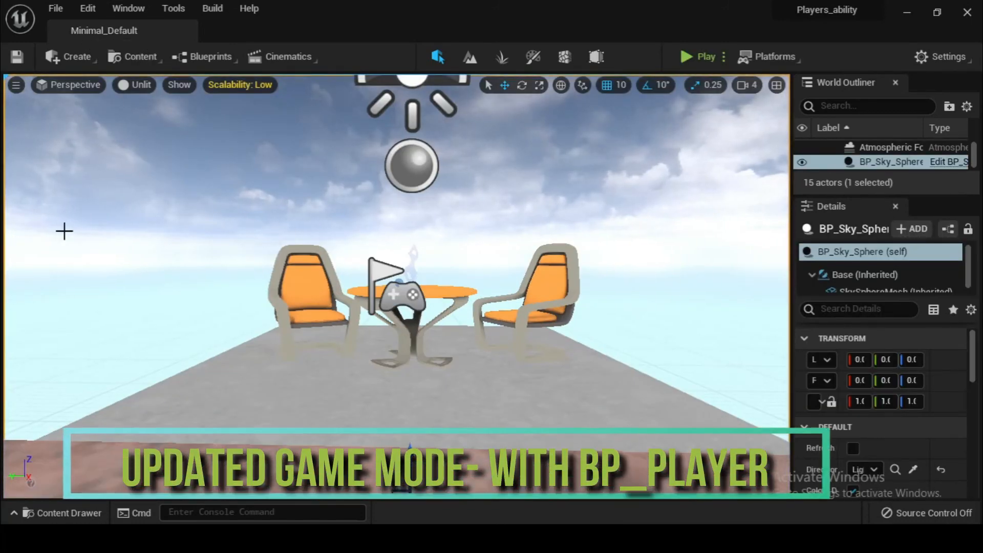
{"action": "left_click", "coordinate": [698, 56]}
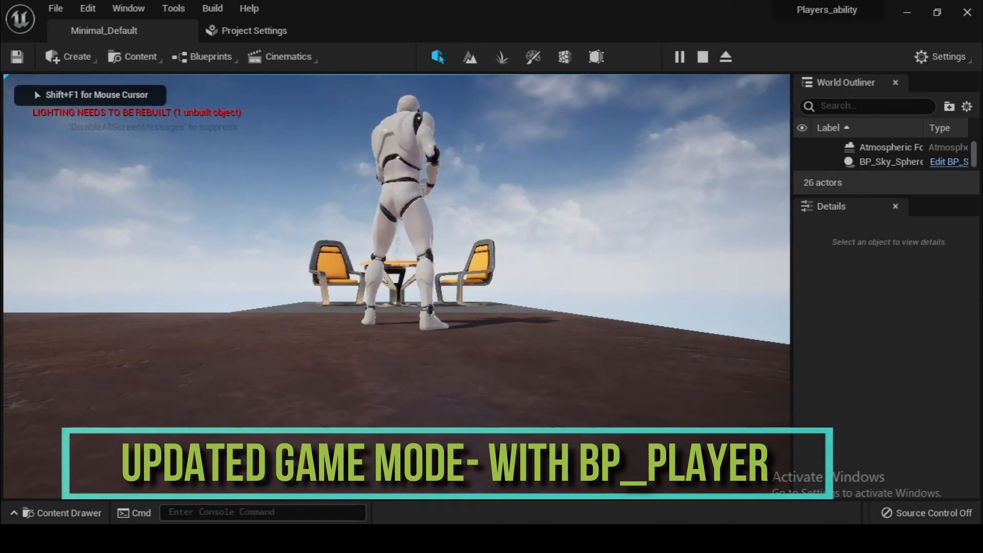